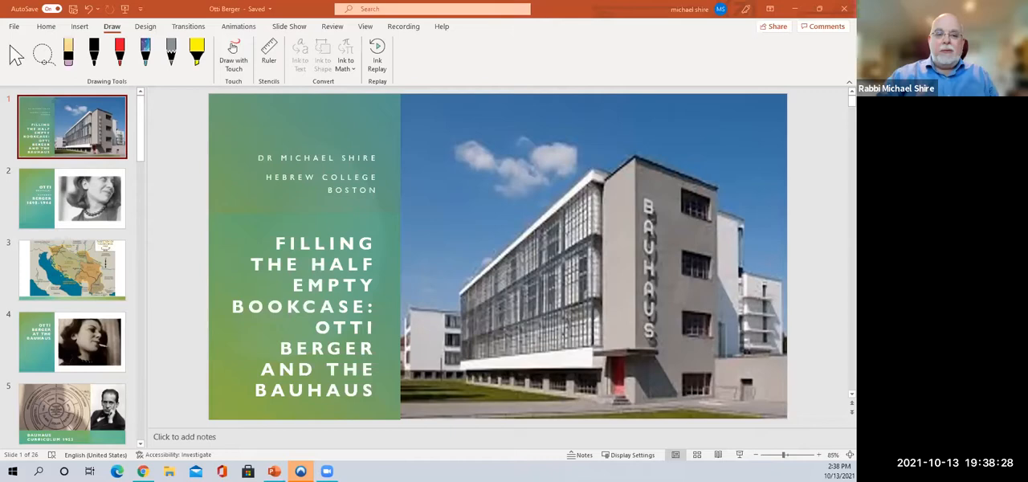
pyautogui.moveTo(246, 243)
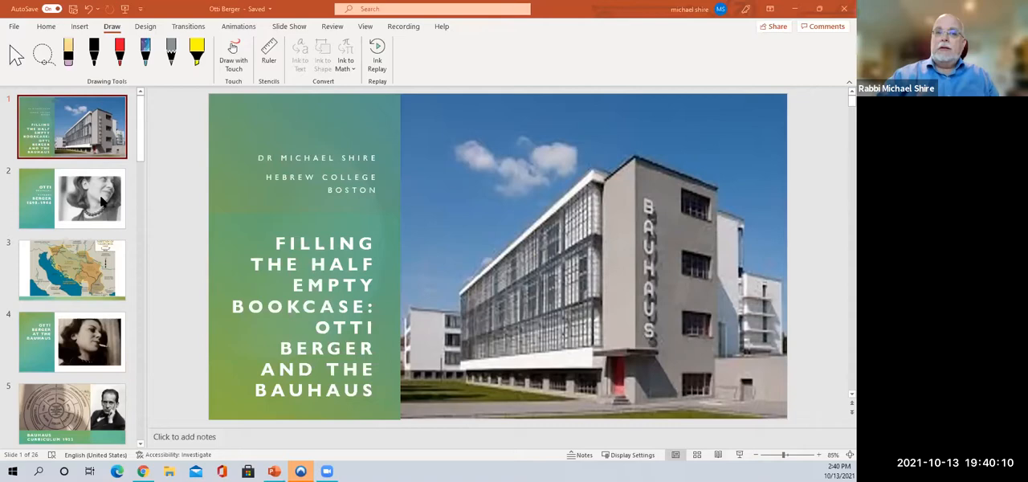
# Display slide 2, the Otti (Otilija, Esther) Berger 1898–1944 portrait slide
pyautogui.click(72, 198)
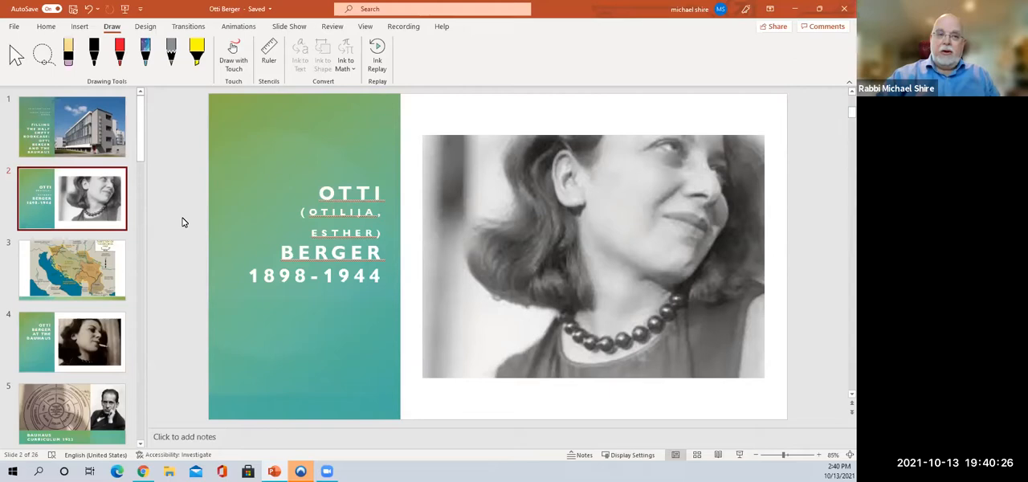
pyautogui.moveTo(139, 317)
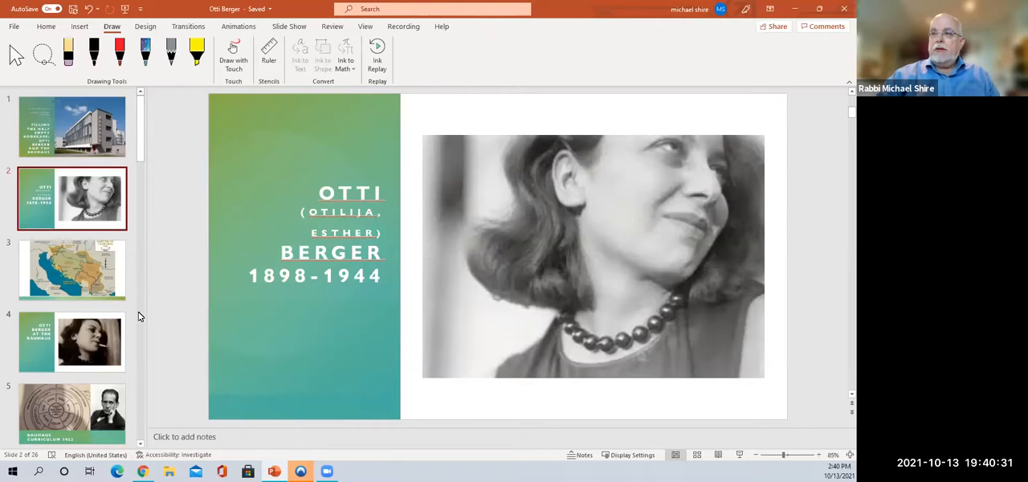
# Display slide 3, the Partition of Yugoslavia 1943 occupation-zone map
pyautogui.click(73, 269)
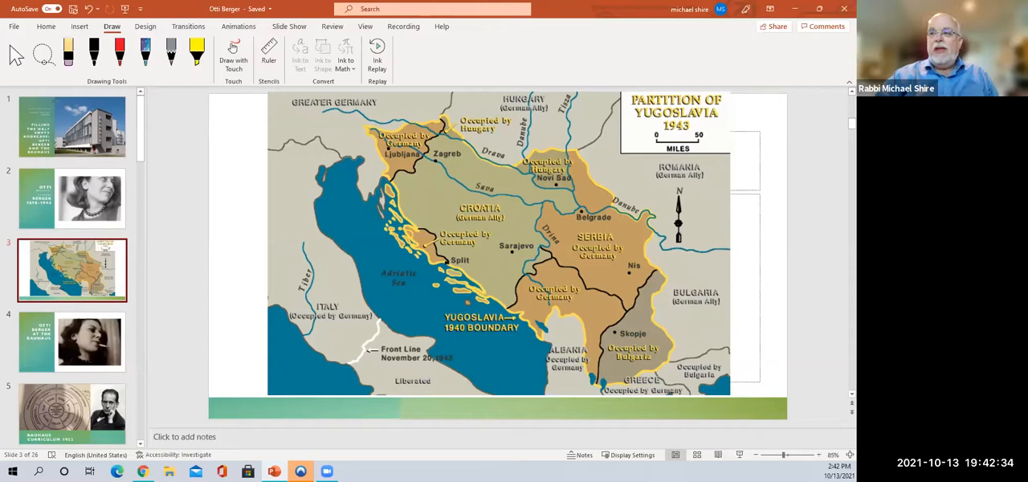
pyautogui.moveTo(67, 345)
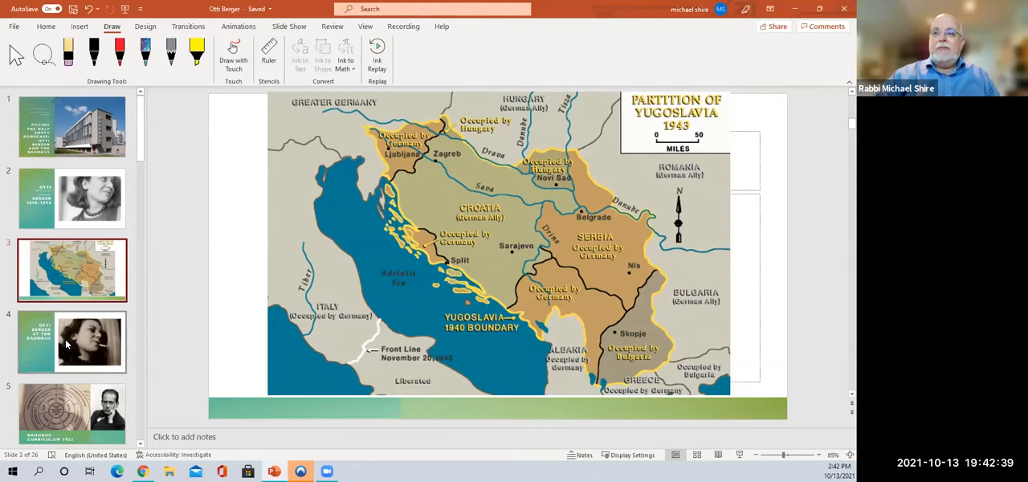
# Display slide 4, 'Otti Berger at the Bauhaus', with her smoking portrait
pyautogui.click(73, 343)
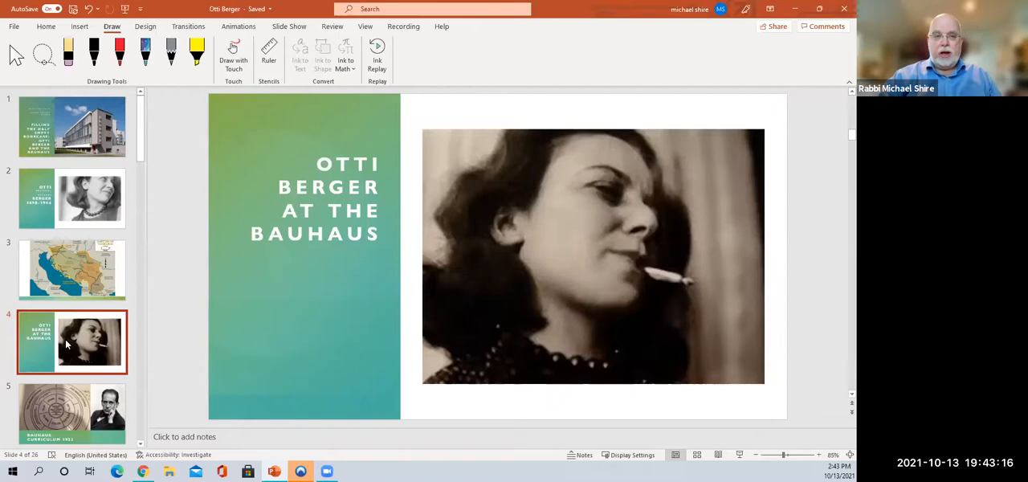
pyautogui.click(73, 341)
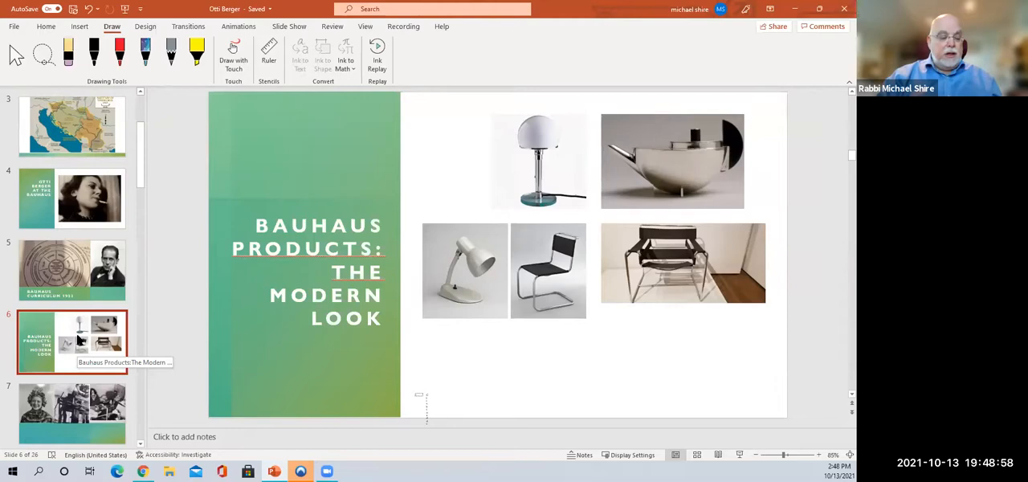
# Display slide 8, the photograph of striped woven textile sample strips
pyautogui.click(72, 341)
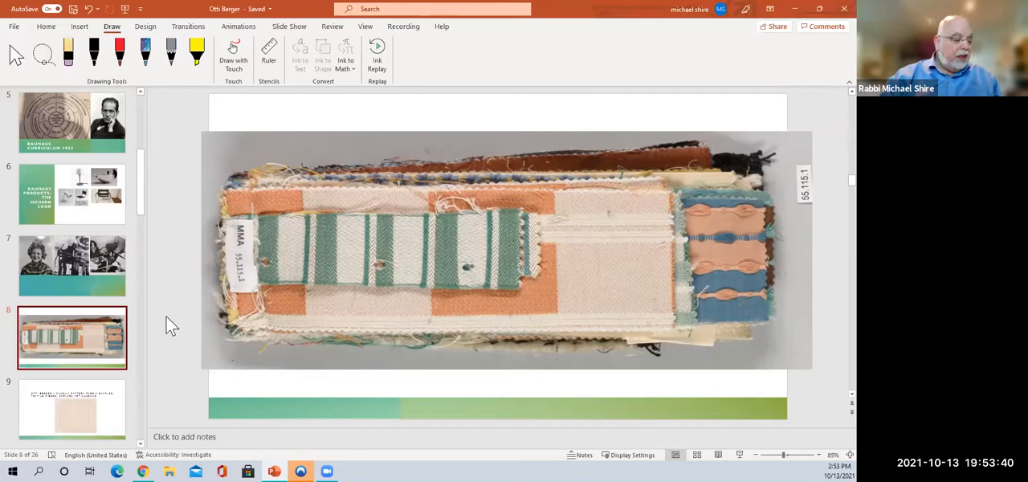
# Display slide 10, the 1932–1937 double-weave upholstery sample for tubular furniture
pyautogui.click(72, 409)
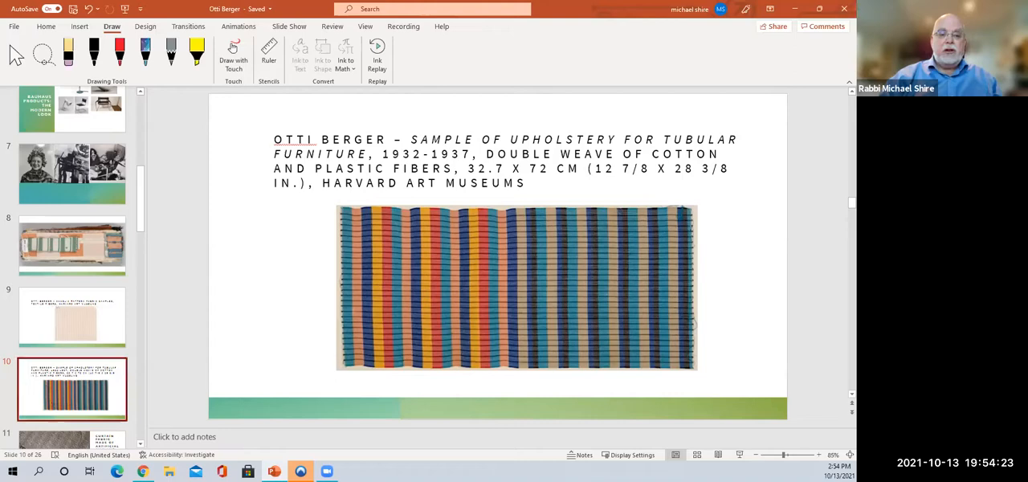
pyautogui.scroll(-3)
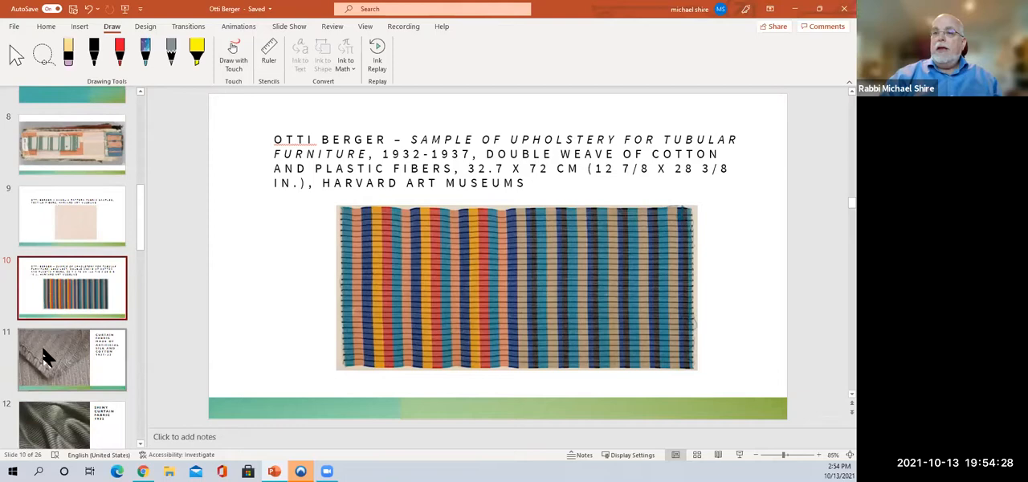
# Display slide 12, the Shiny Curtain Fabric 1932 close-up of ribbed cloth
pyautogui.click(72, 358)
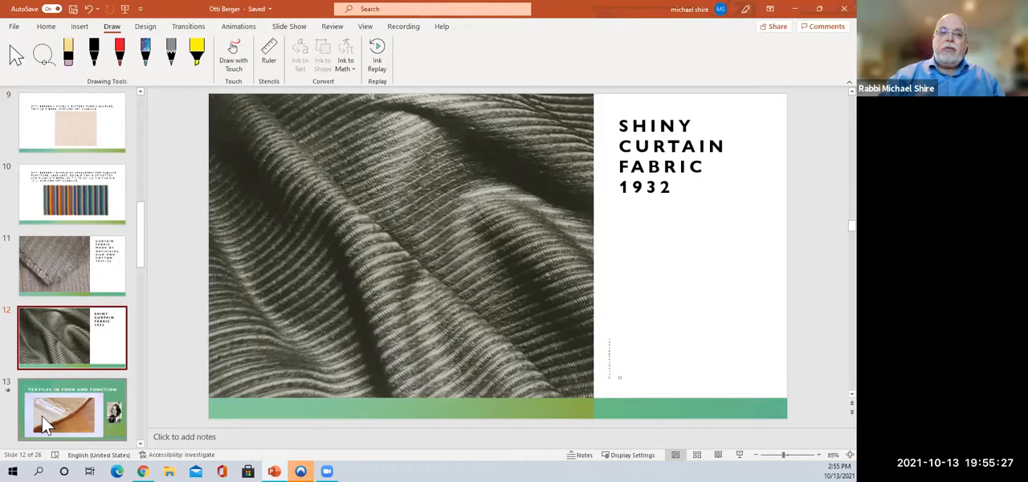
pyautogui.click(72, 410)
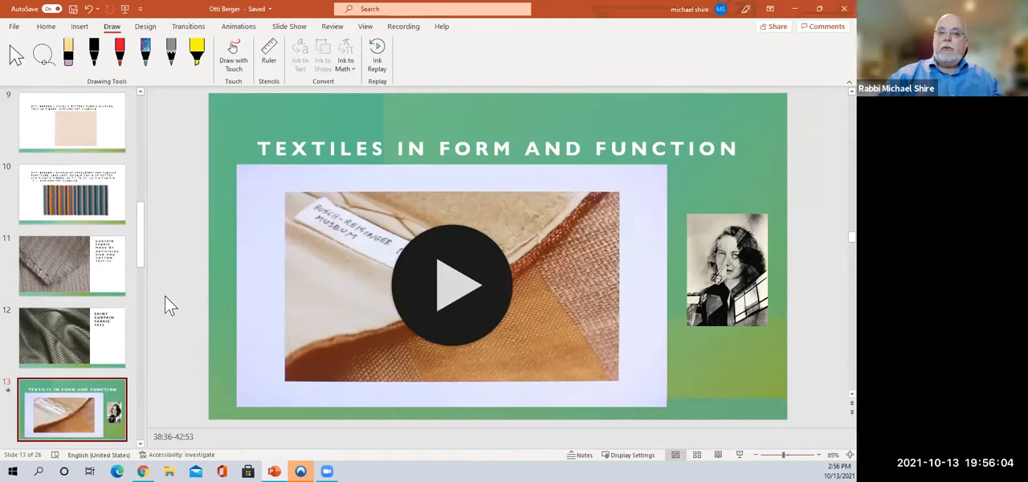
pyautogui.moveTo(369, 310)
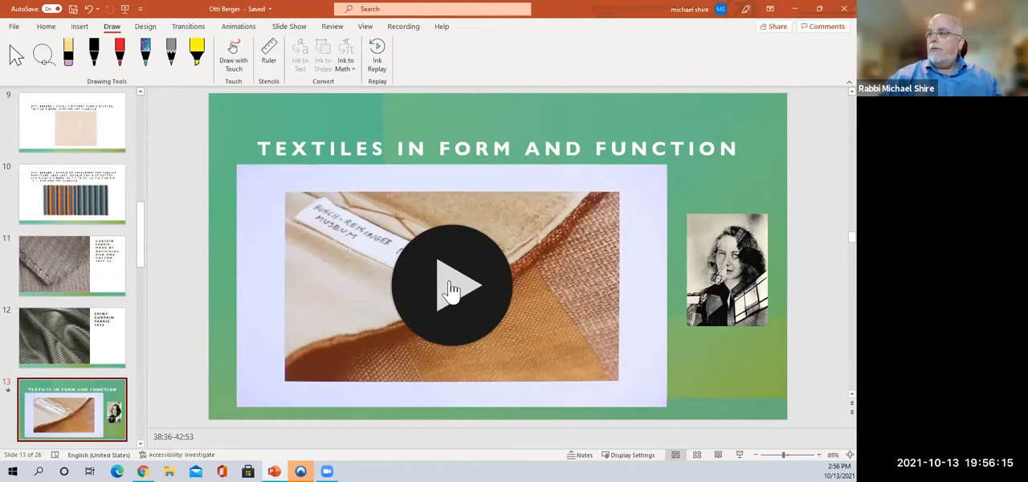
# Activate slide 13's embedded video so the Vimeo player loads at the start
pyautogui.click(453, 285)
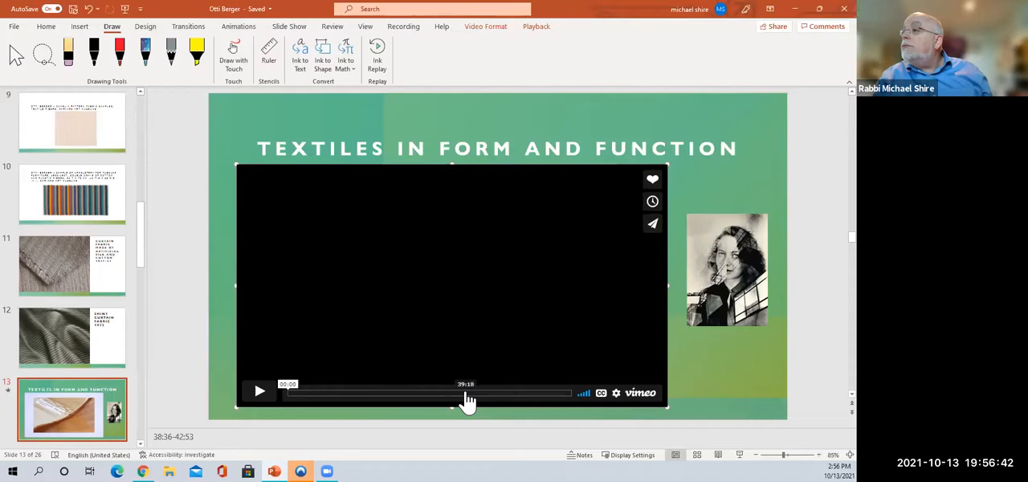
pyautogui.click(259, 390)
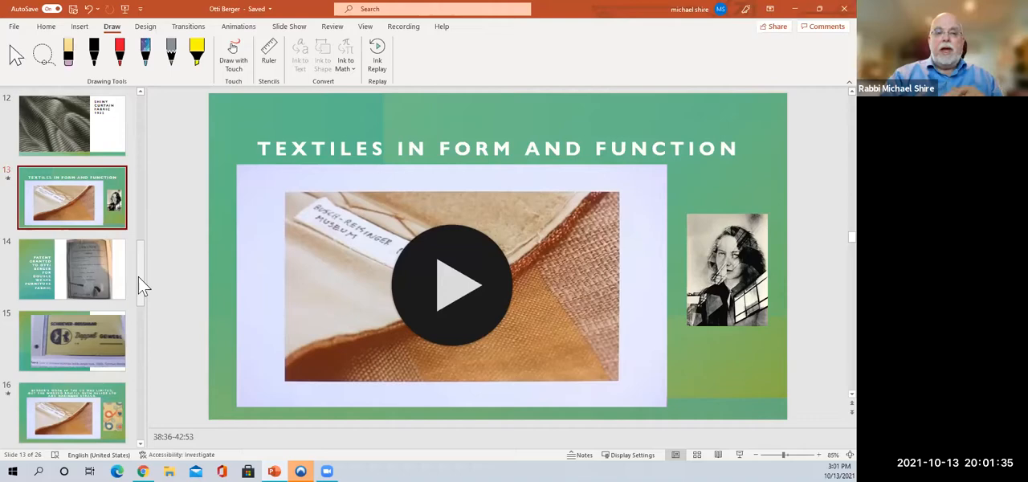
pyautogui.moveTo(88, 273)
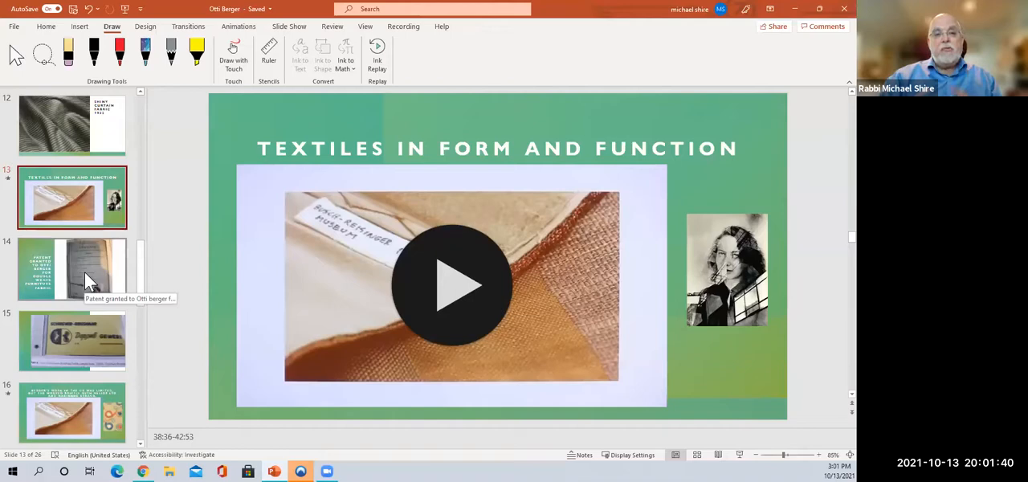
# Display slide 14 on Otti Berger's double-weave furniture fabric patent
pyautogui.click(72, 269)
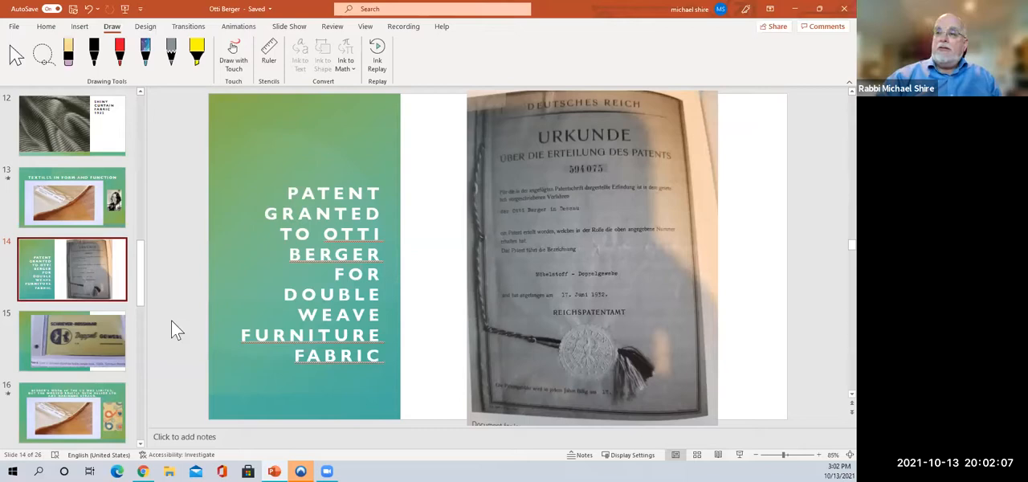
# Display slide 15, the Schriever-Rosshaar Doppel Gewebe sample book cover
pyautogui.click(72, 340)
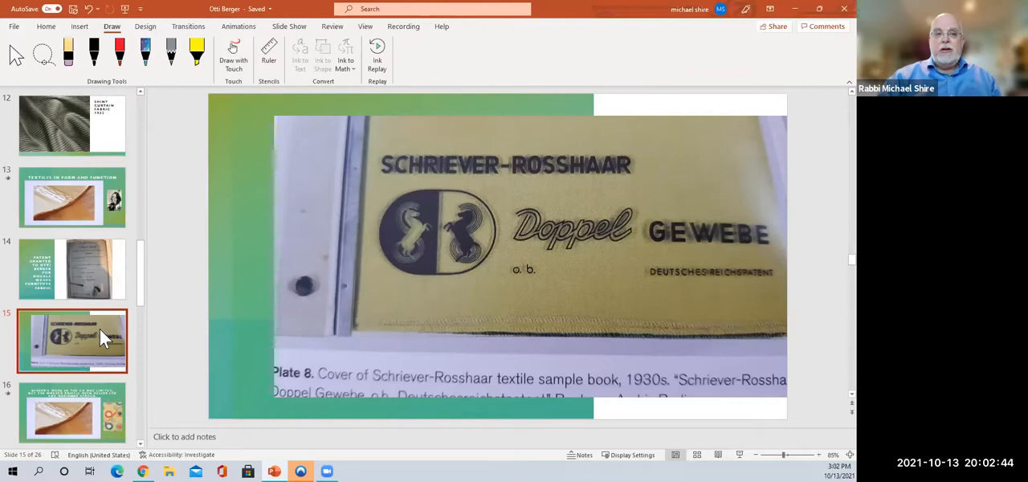
pyautogui.moveTo(192, 330)
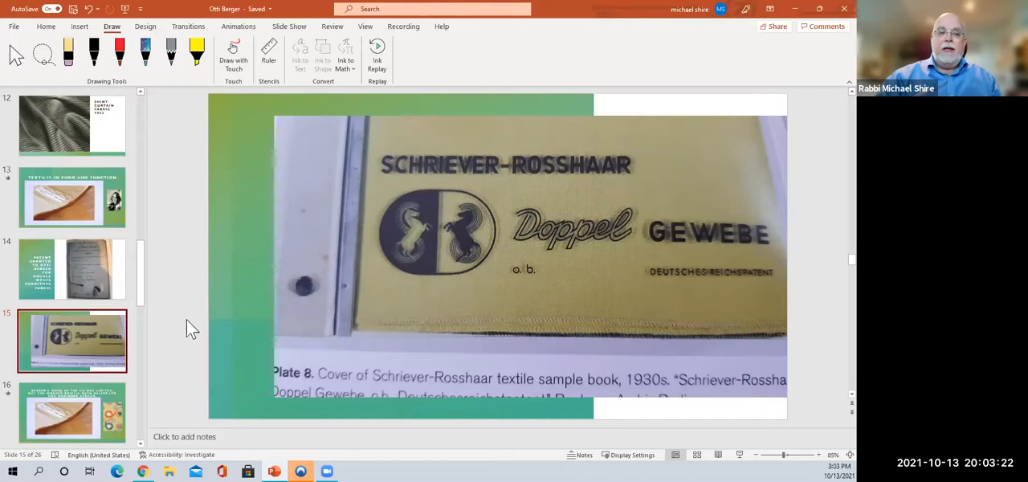
pyautogui.moveTo(180, 364)
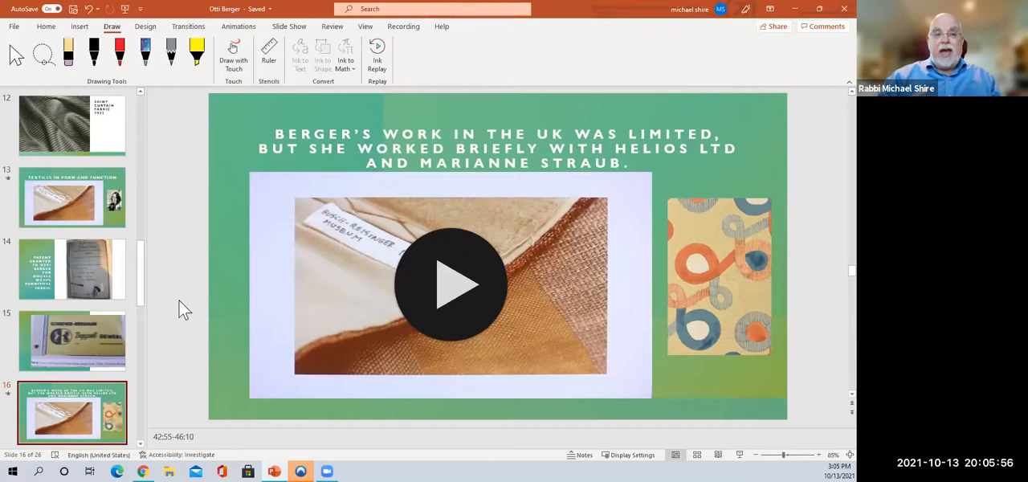
pyautogui.moveTo(258, 294)
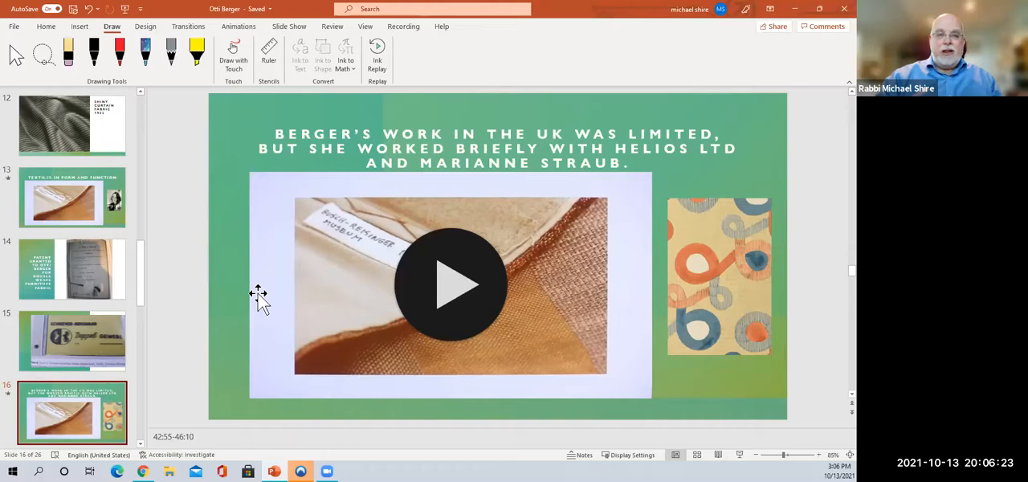
# Activate the Helios Ltd slide's embedded Vimeo video, timeline at 00:00
pyautogui.click(450, 285)
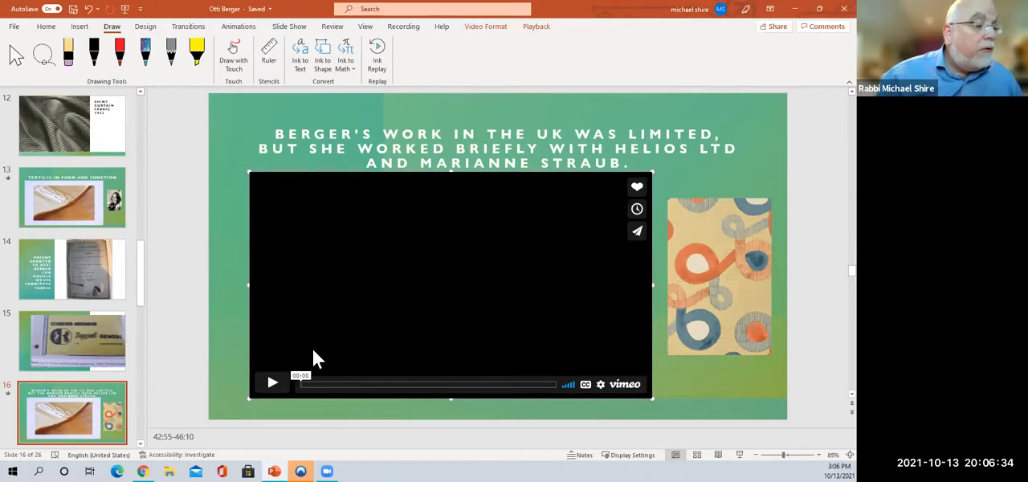
pyautogui.moveTo(468, 387)
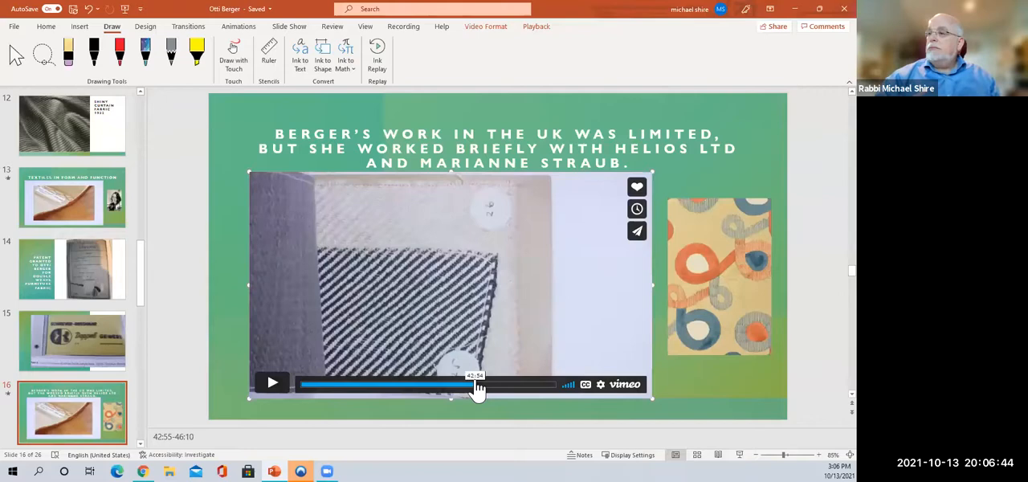
pyautogui.click(272, 381)
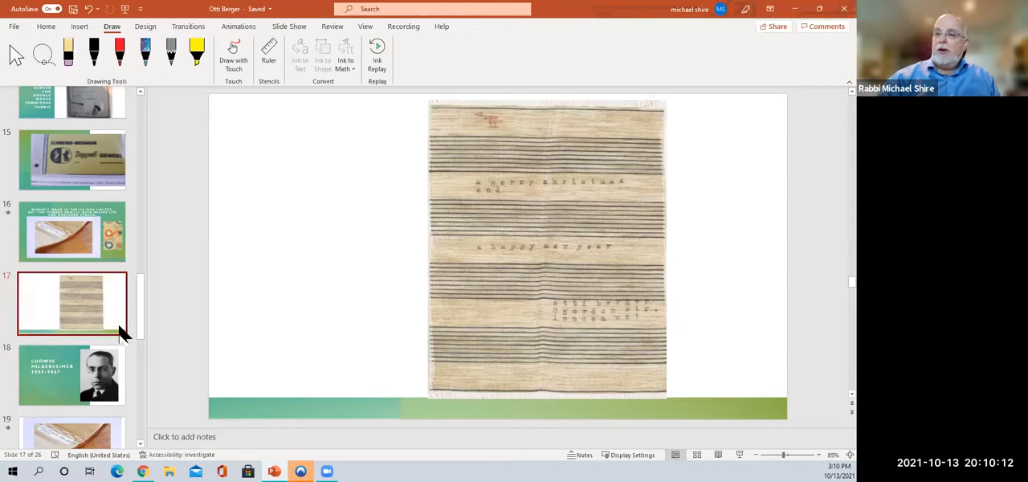
# Go to slide 18, the Ludwig Hilberseimer 1885–1967 portrait slide
pyautogui.click(72, 375)
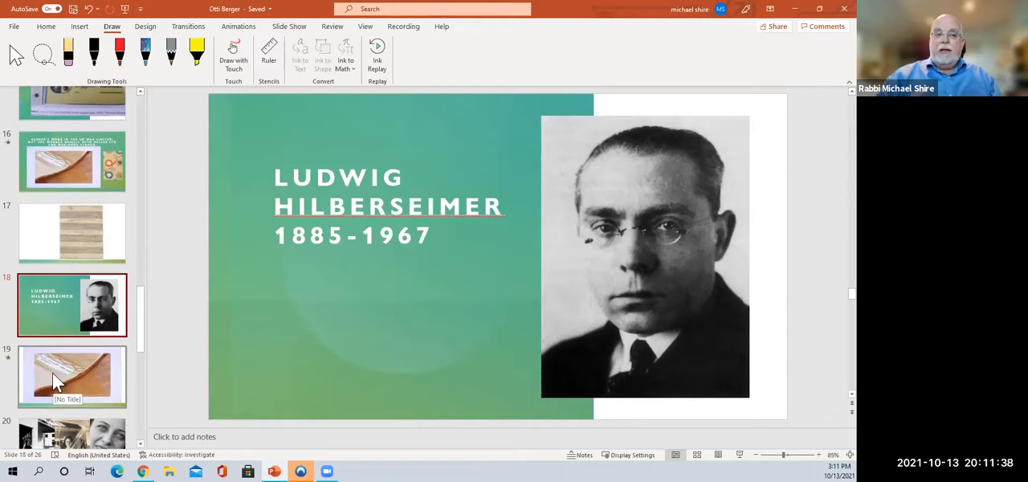
# Go to slide 19 with its embedded Vimeo video
pyautogui.click(72, 379)
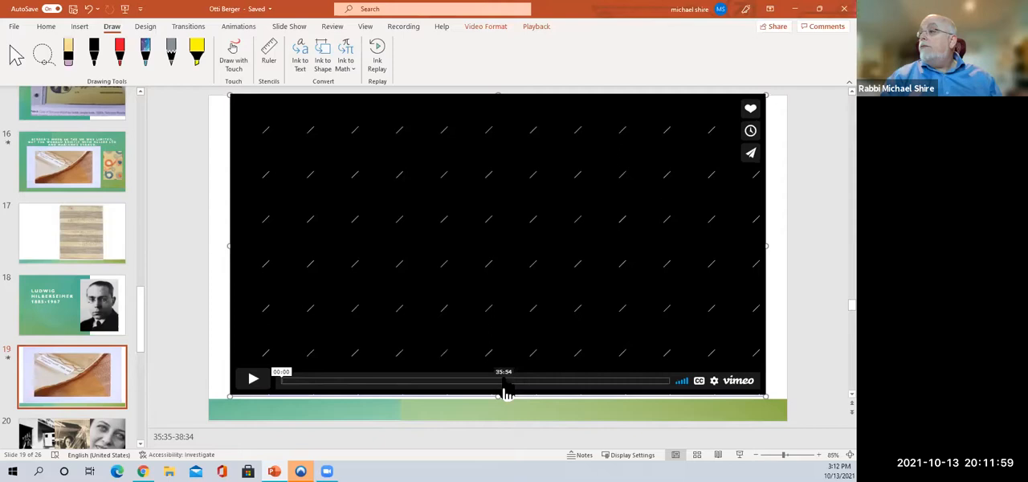
# Play the slide 19 textile video, then pause it on the woven fabric footage
pyautogui.click(253, 378)
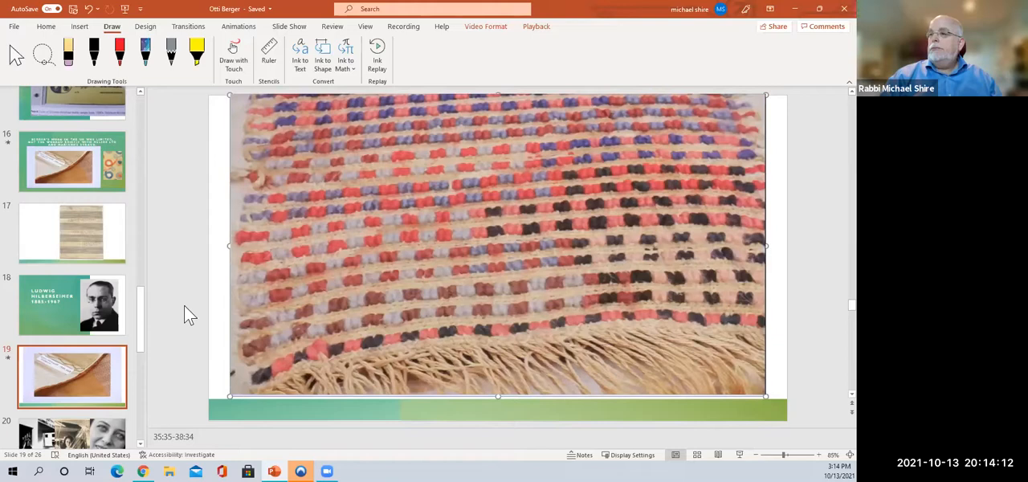
pyautogui.moveTo(180, 343)
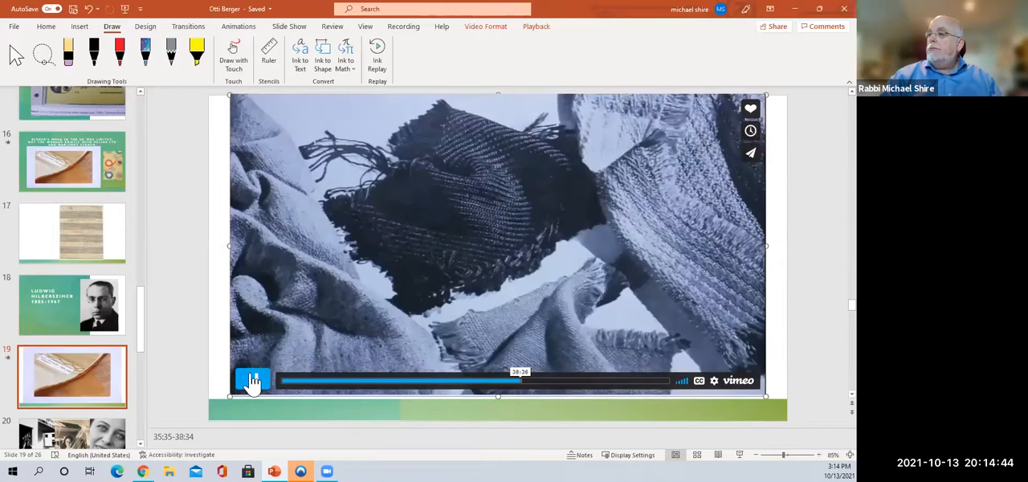
pyautogui.click(252, 377)
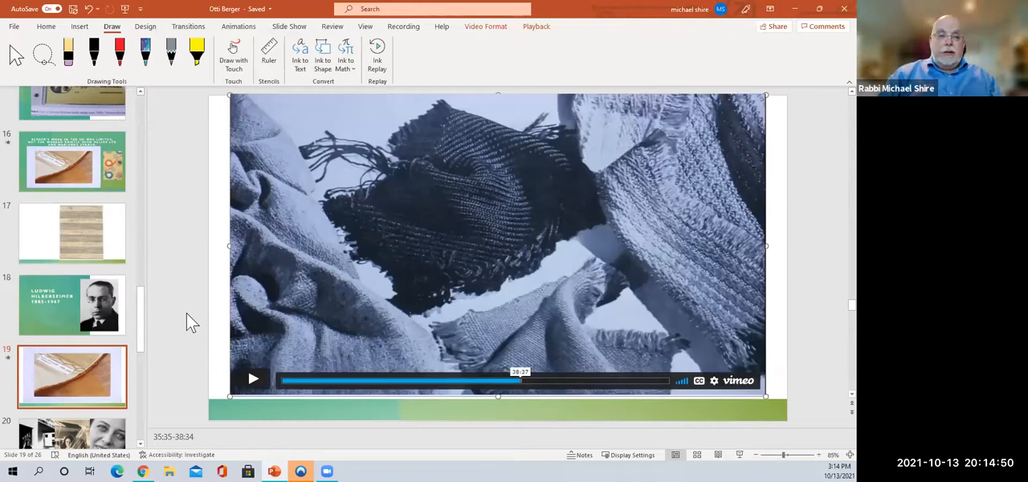